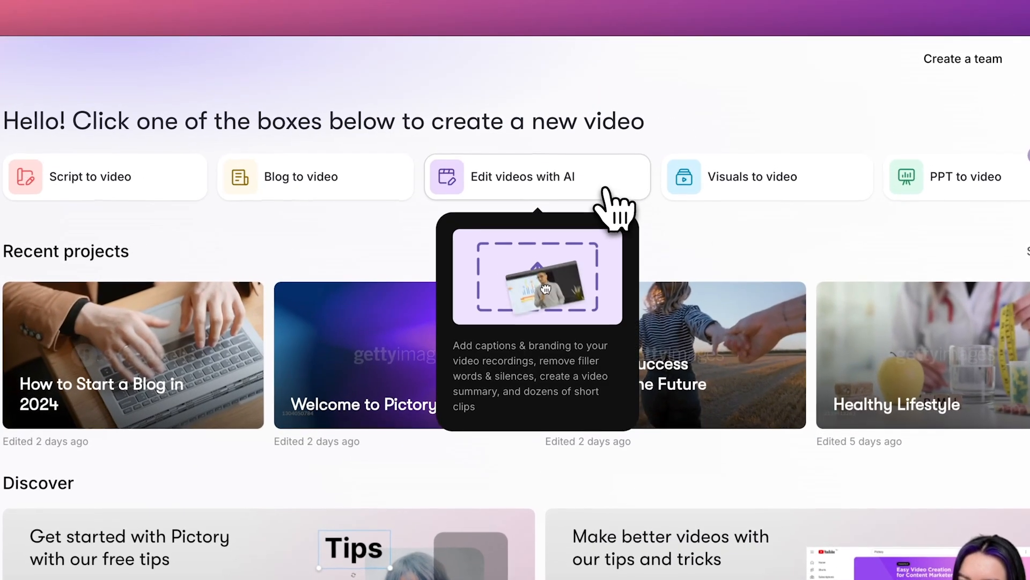
Upload VloggerVid.mp4 to Edit videos with AI in English, US and proceed.
left_click(536, 176)
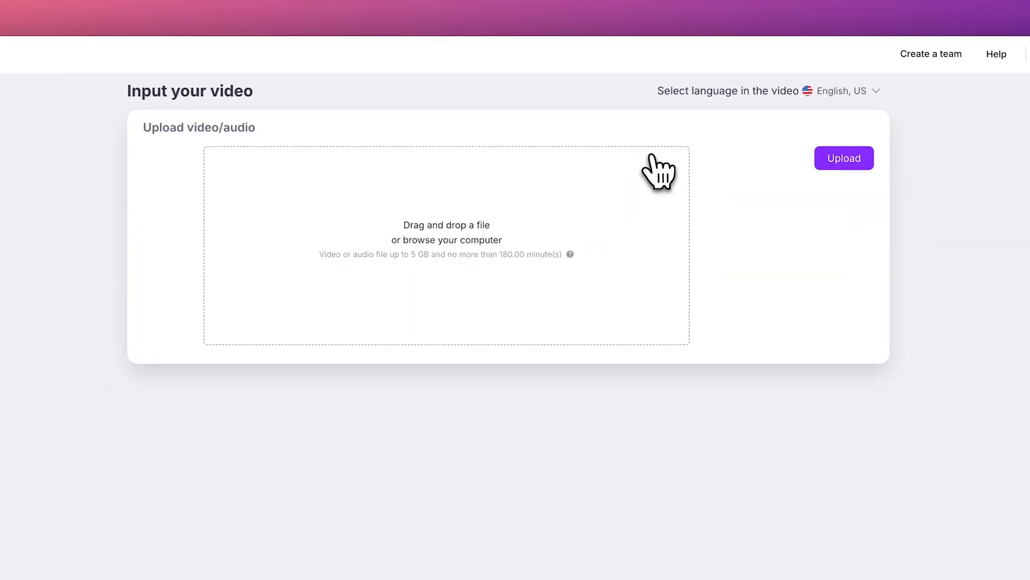
mouse_move(713, 210)
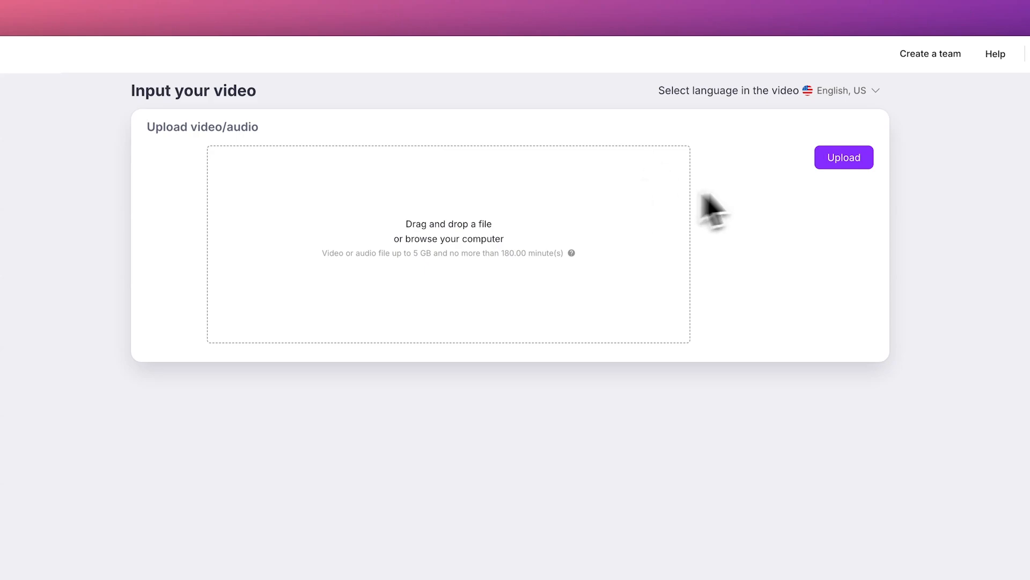
left_click(844, 157)
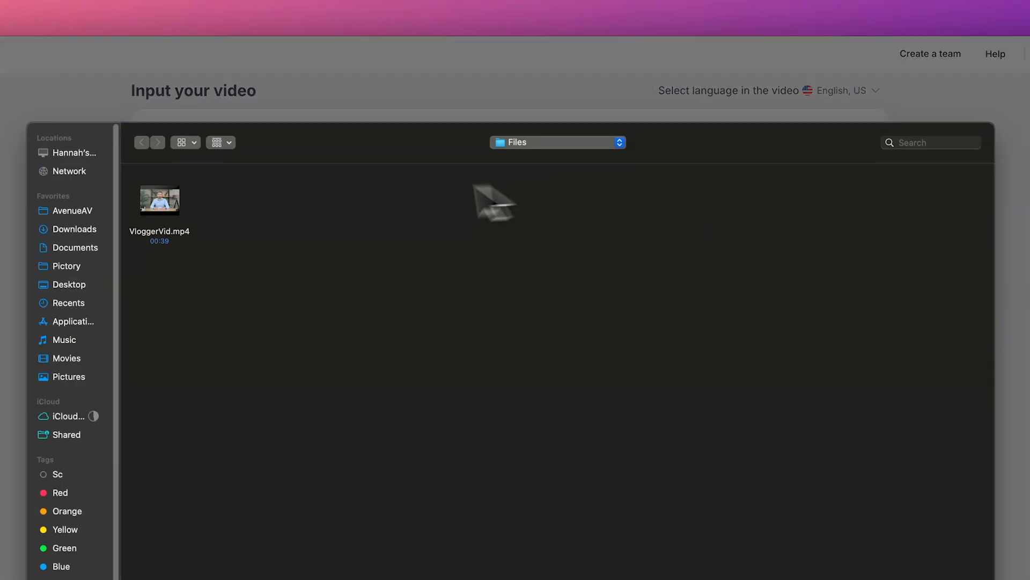
double_click(158, 199)
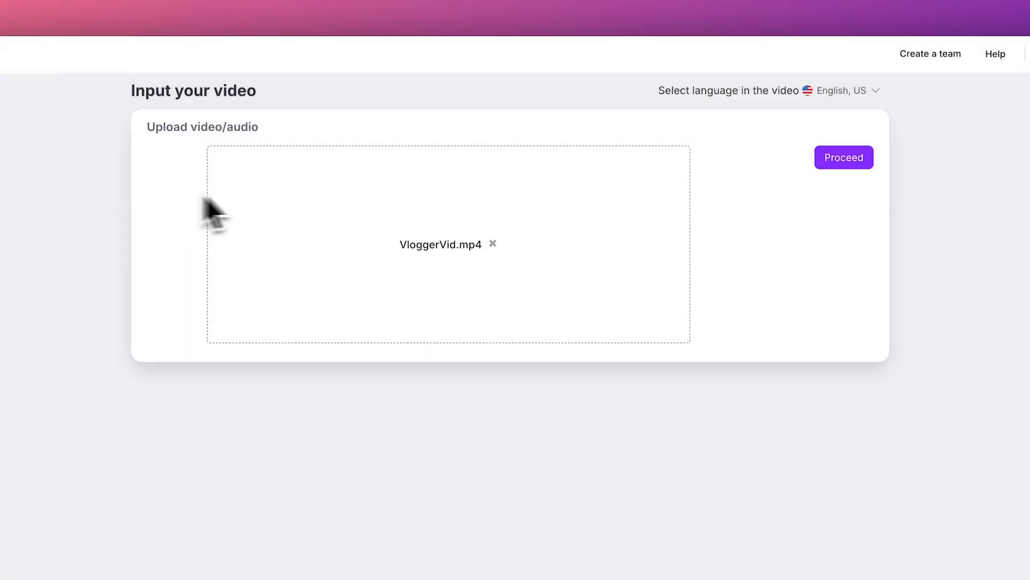
left_click(841, 90)
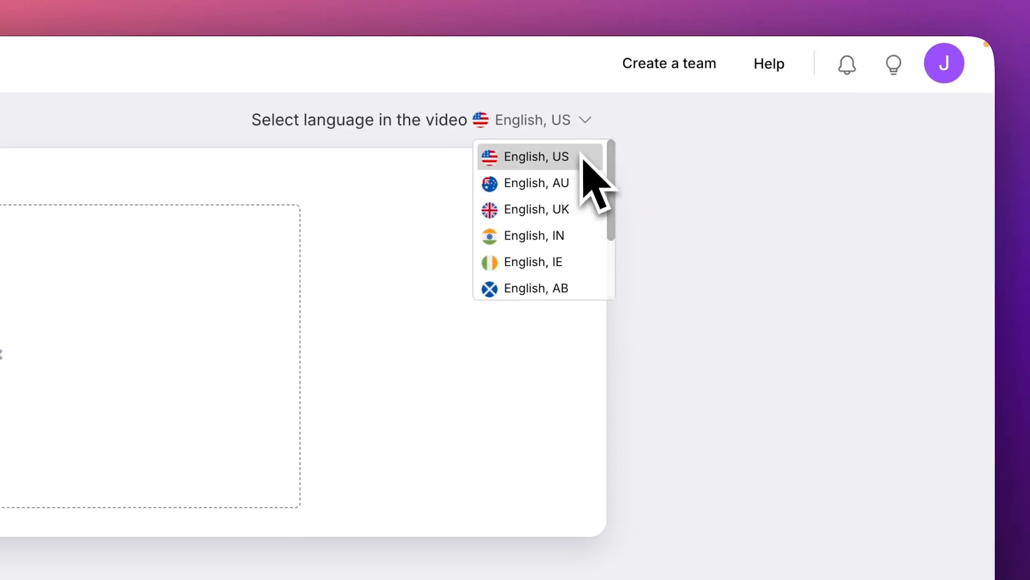
left_click(524, 156)
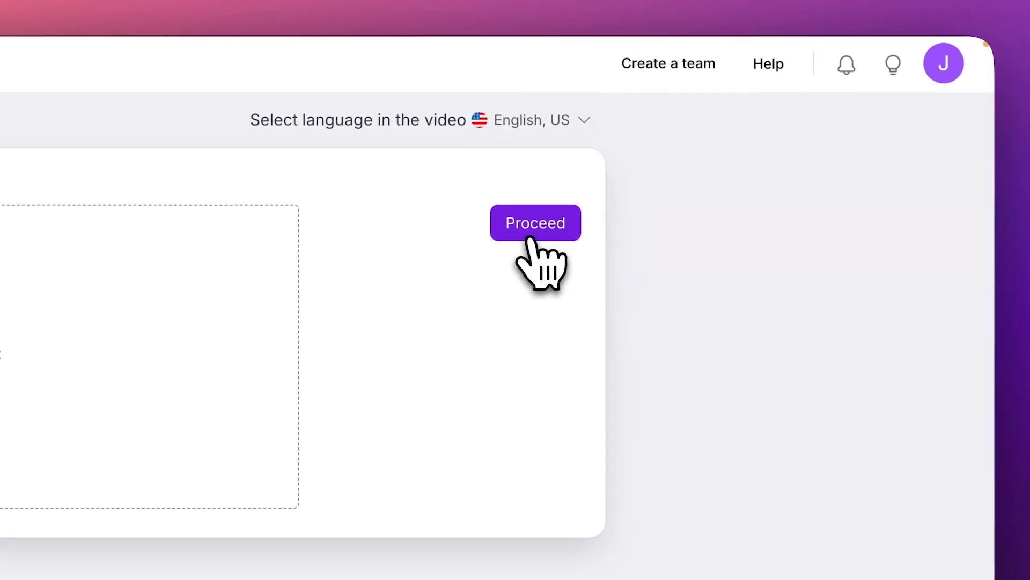
left_click(534, 223)
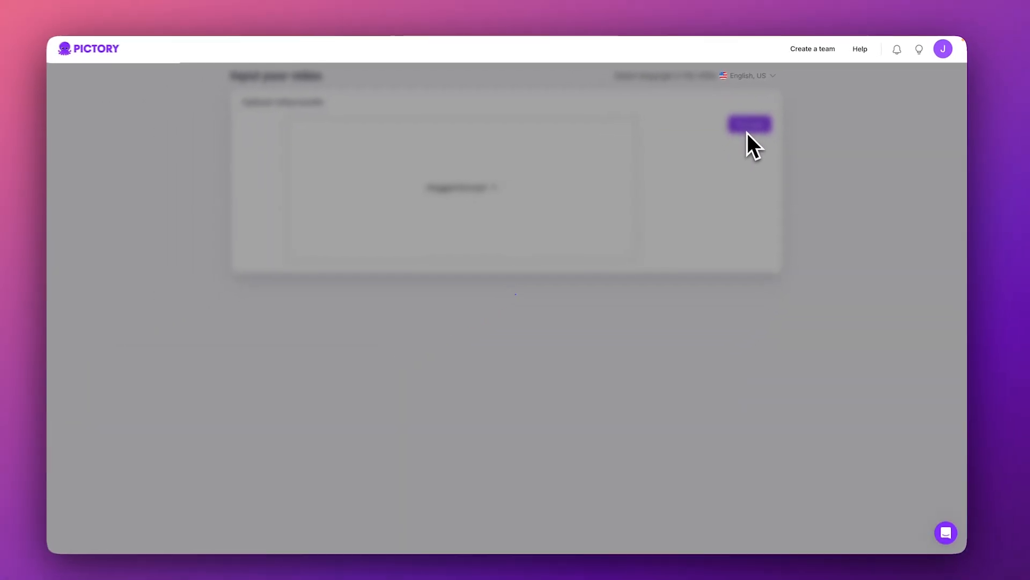
Let Pictory finish transcribing VloggerVid.mp4 and show the transcript with flagged filler words.
left_click(749, 124)
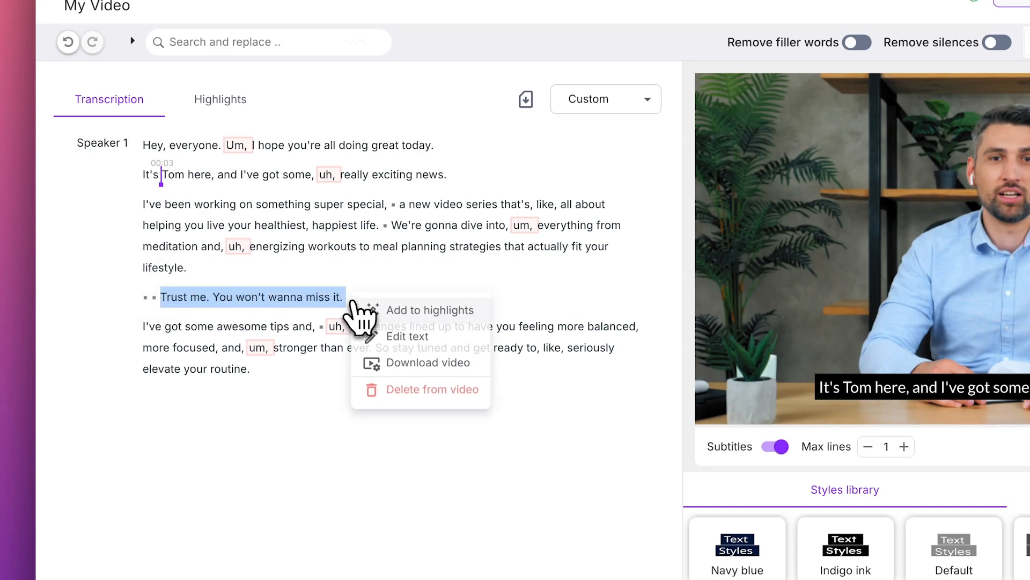
mouse_move(497, 413)
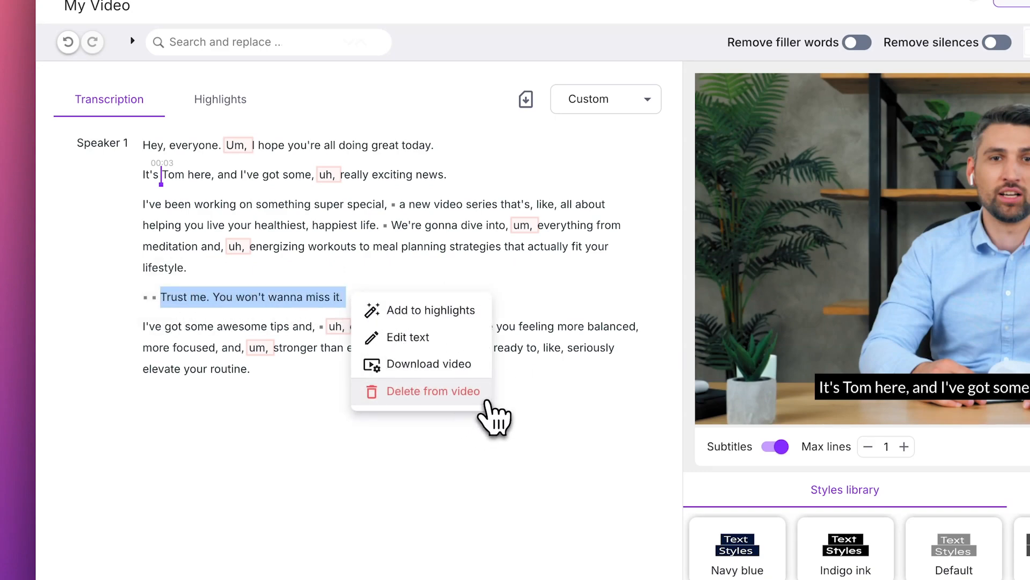
left_click(433, 390)
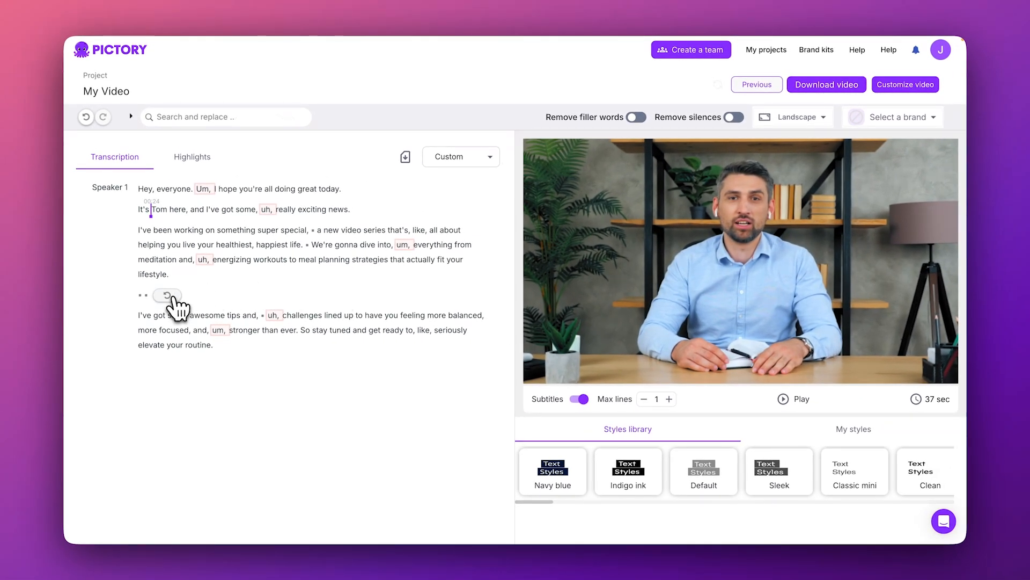
left_click(168, 295)
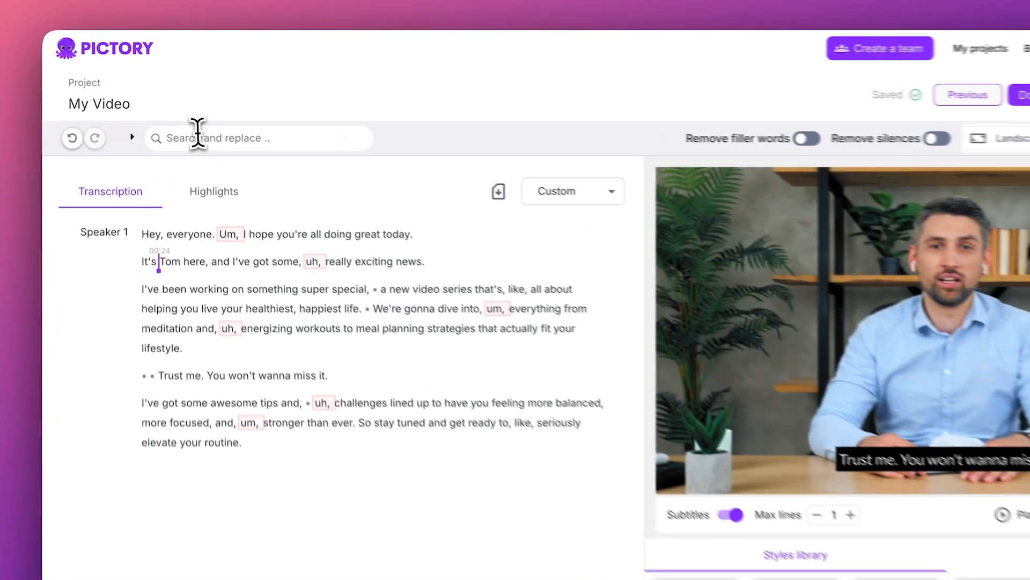
type("life")
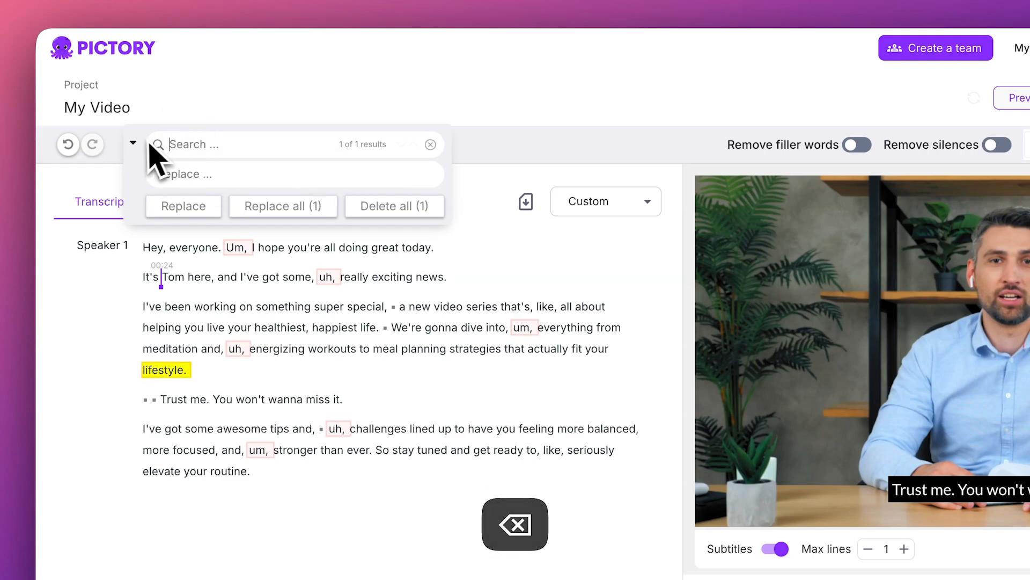
left_click(133, 145)
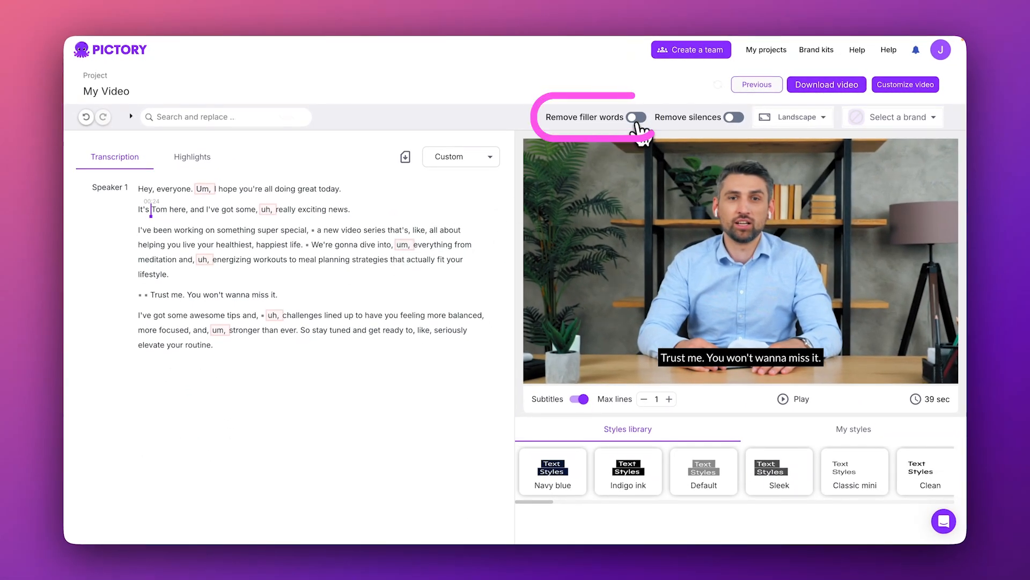
Remove filler words and silences, shortening the video to 35 seconds.
left_click(634, 117)
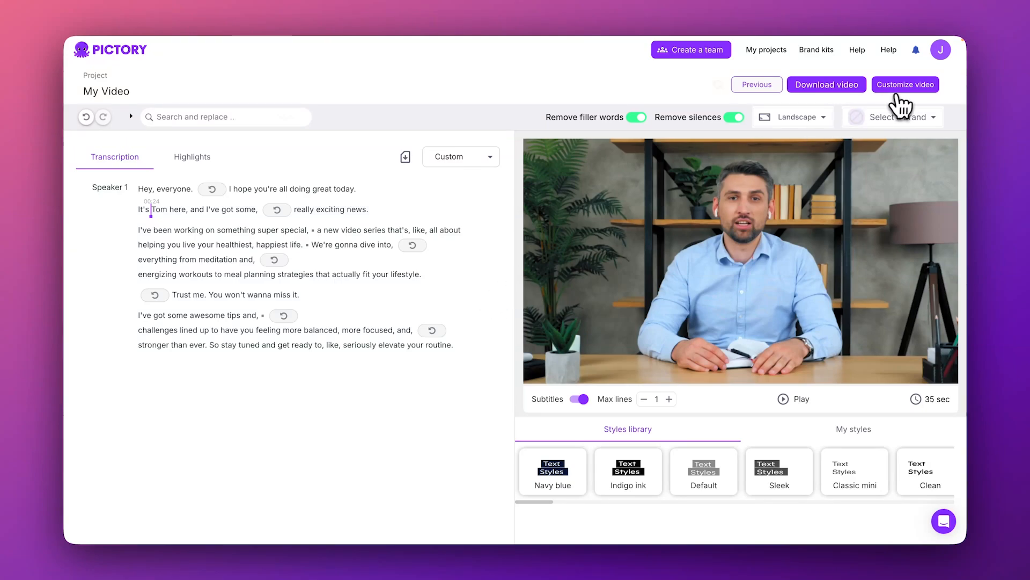
Split the edited video into customizable scenes and show the stock Visuals library.
left_click(905, 84)
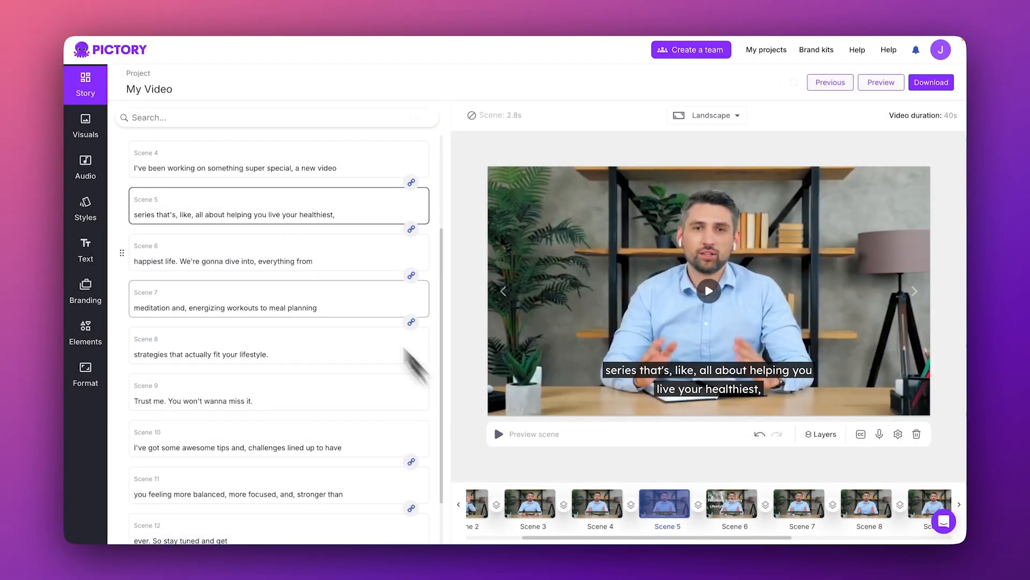
left_click(85, 125)
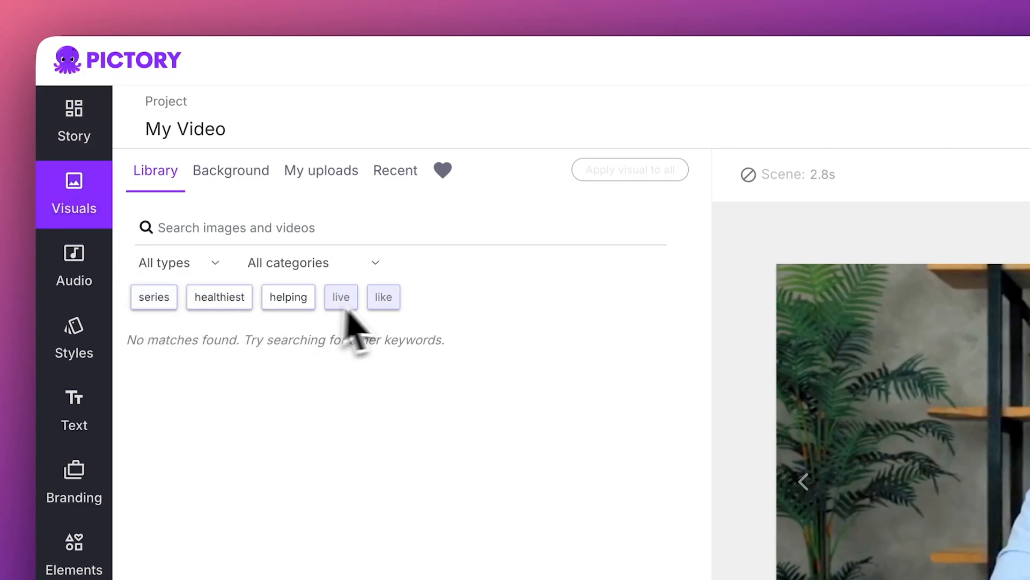
Search the stock library for 'hap' to list video clips.
type("hap")
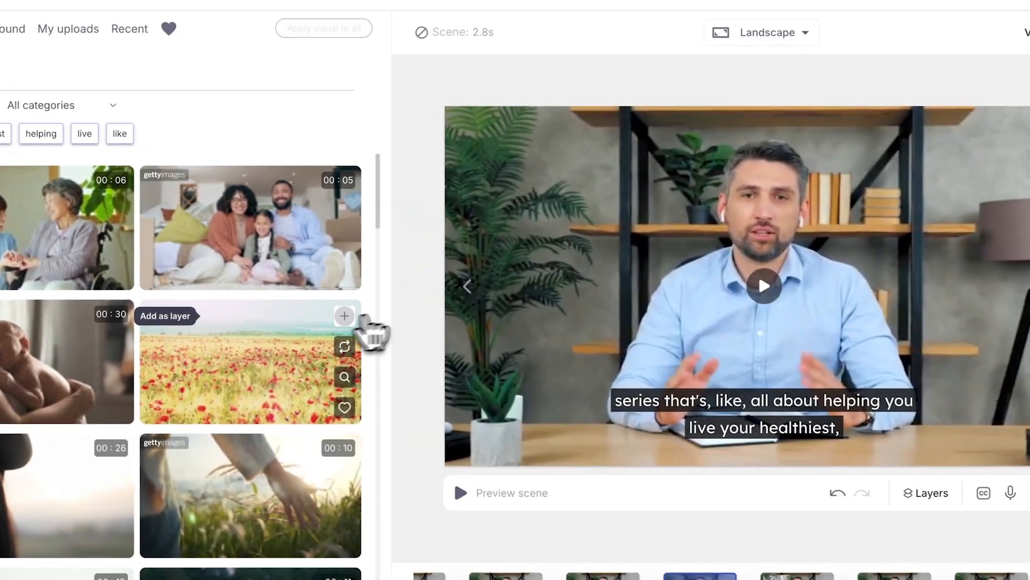
Overlay the poppy-field clip as a layer on the presenter scene.
left_click(344, 316)
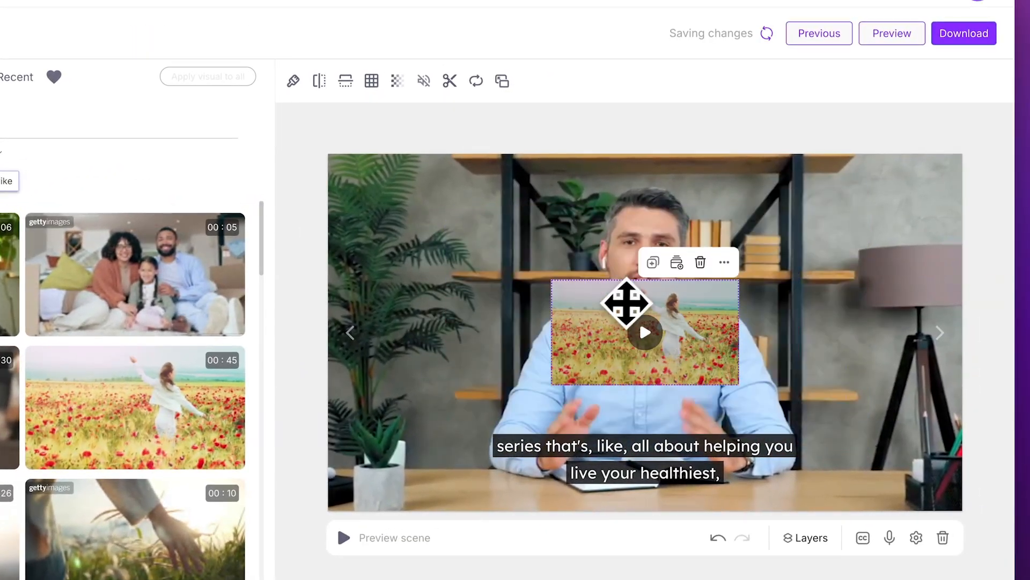
left_click(74, 263)
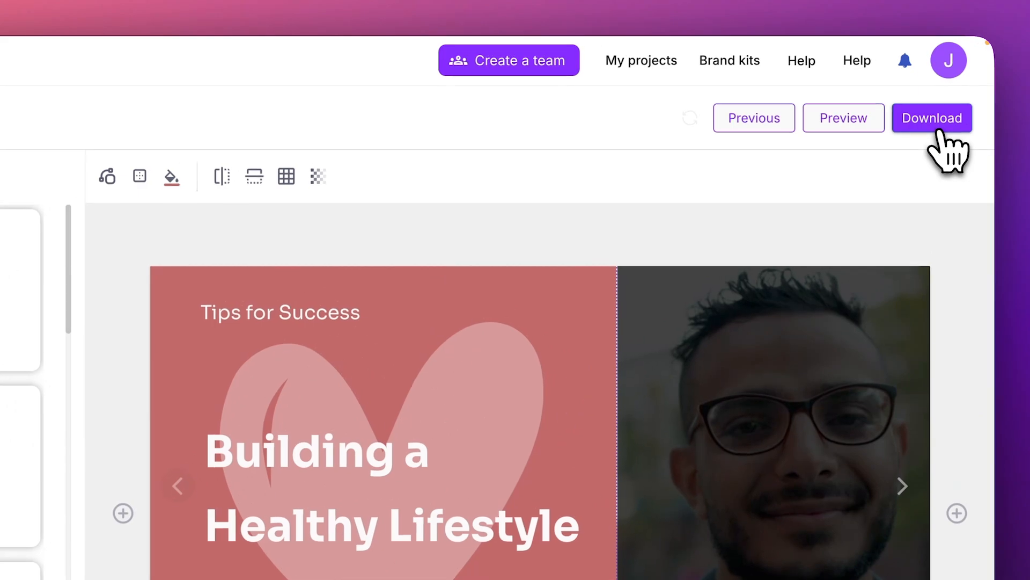
Download the finished edited video from the editor.
left_click(931, 117)
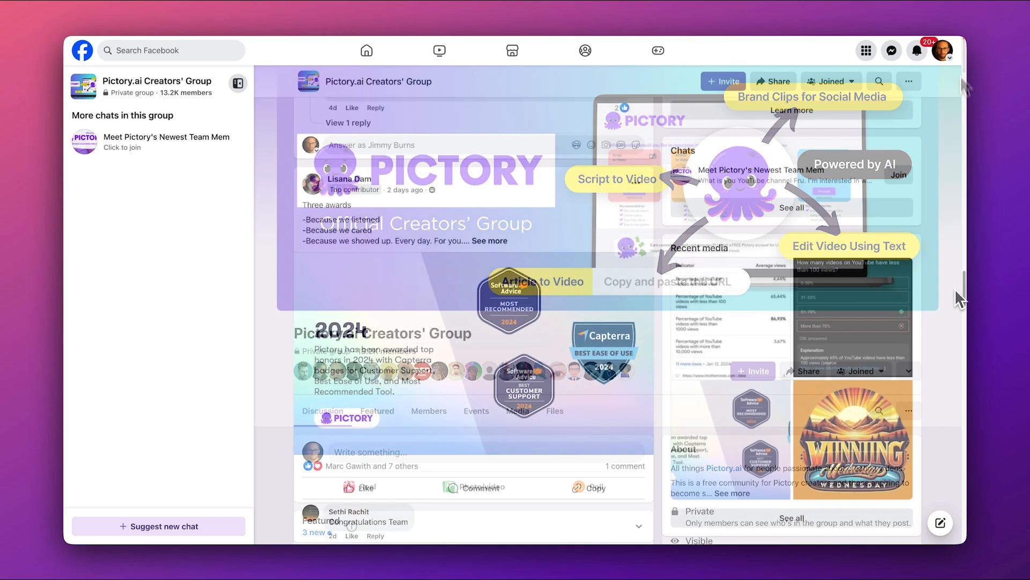
Scroll the Creators' Group feed past the awards post to a 'Winning Wednesday' post.
scroll("down", 3)
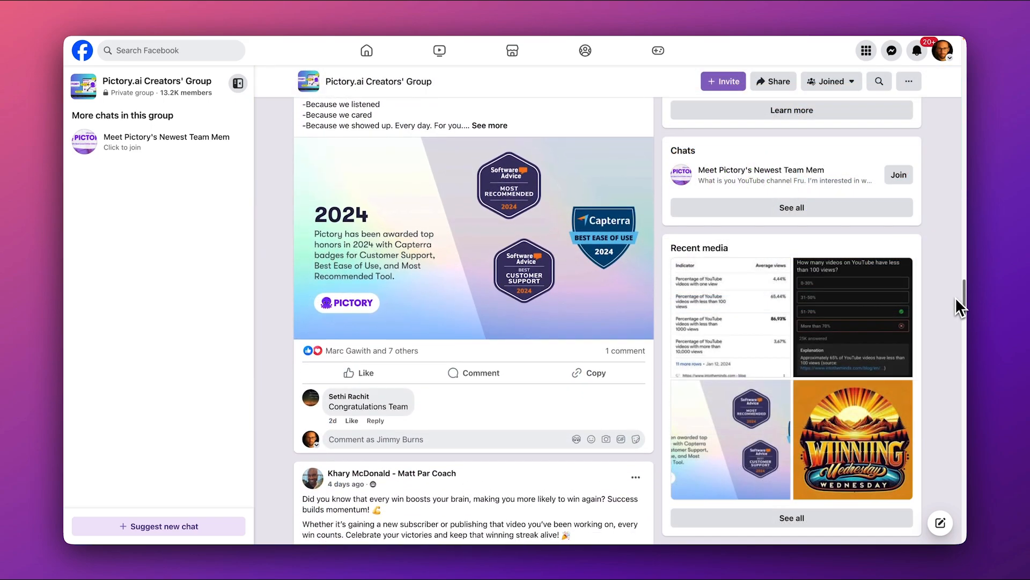
scroll("down", 3)
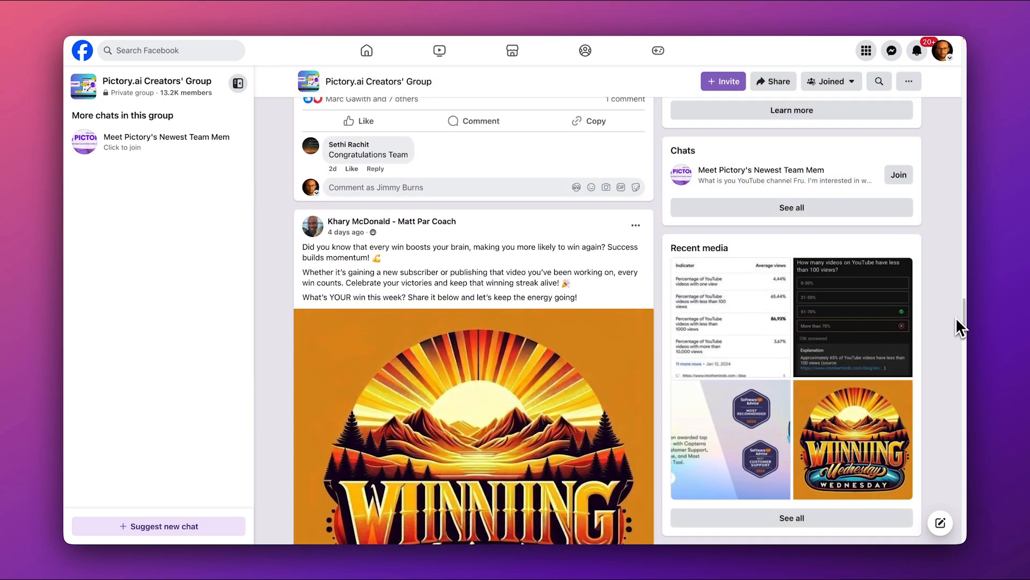